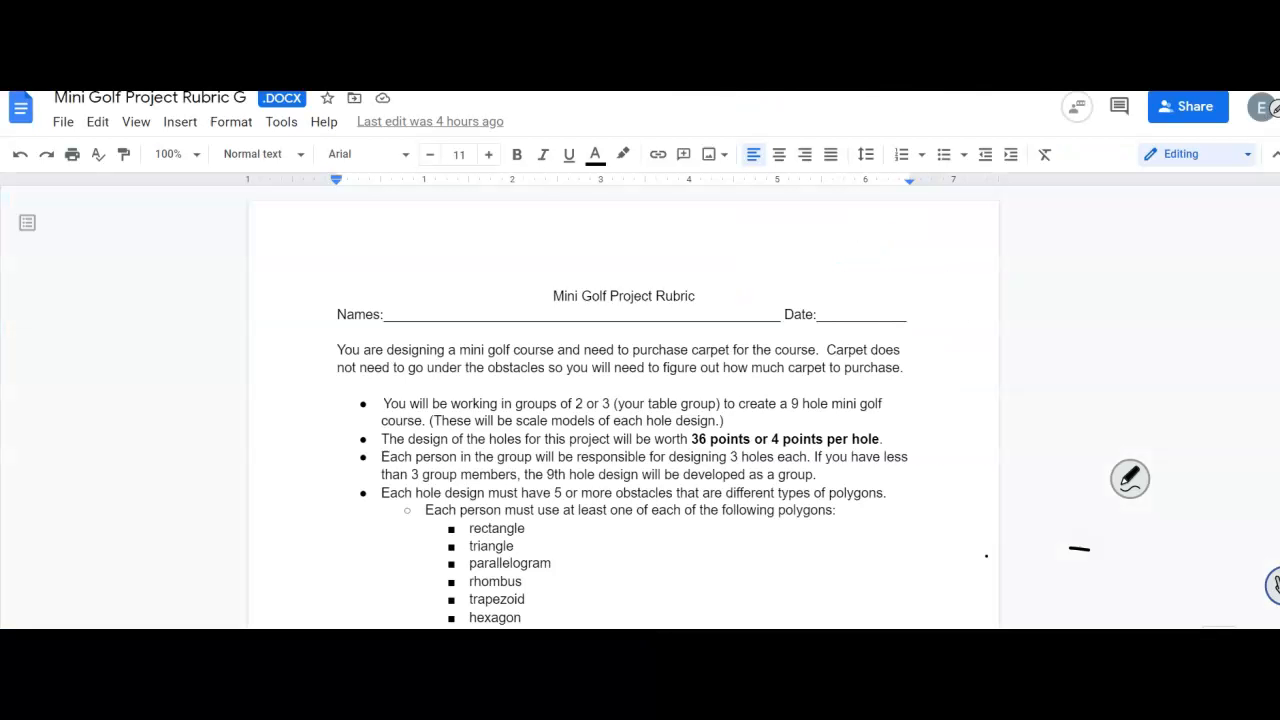
Scroll past the instructions and Answer Page to the Examples section with the Hole 1 drawing.
scroll(down, 3)
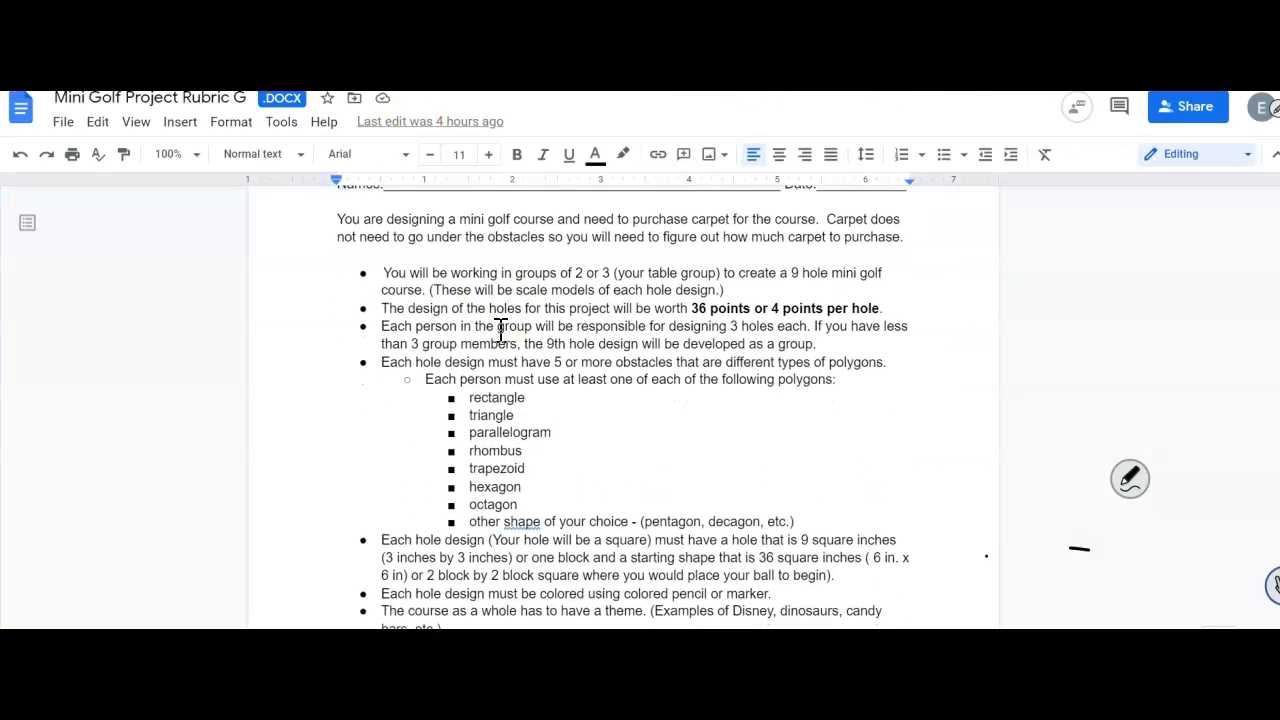
scroll(up, 3)
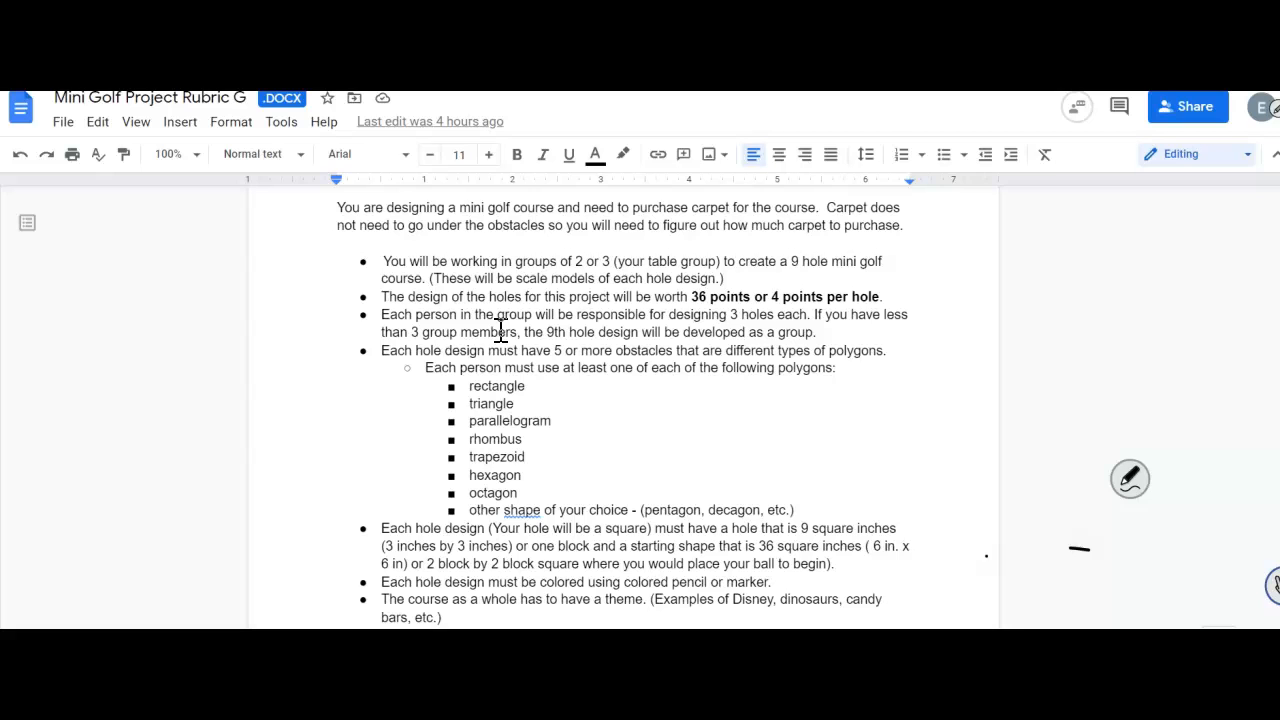
scroll(down, 3)
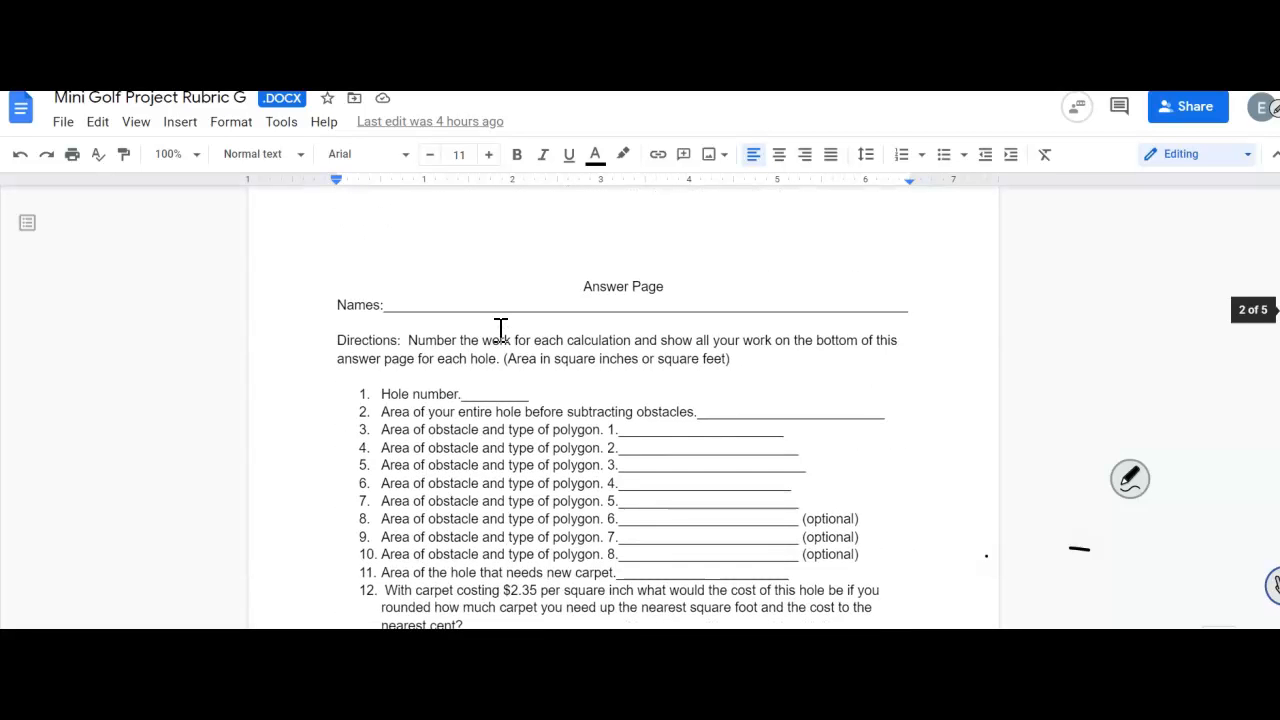
scroll(down, 3)
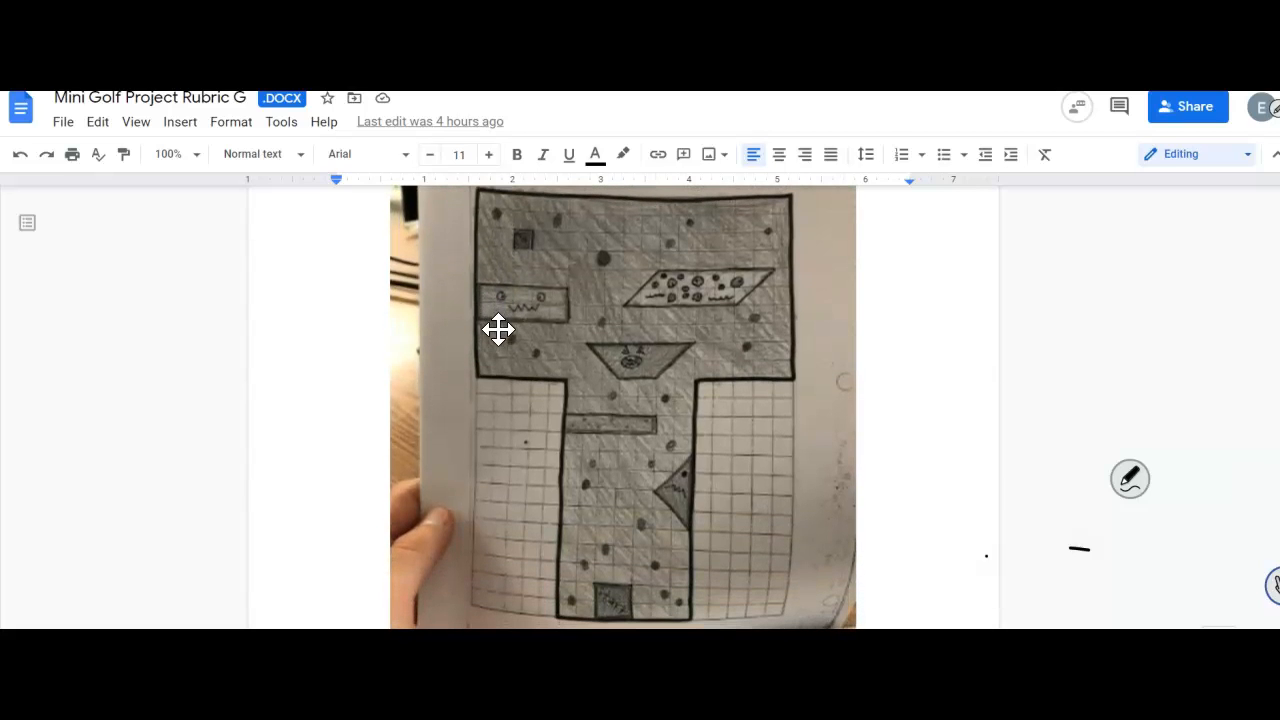
scroll(up, 3)
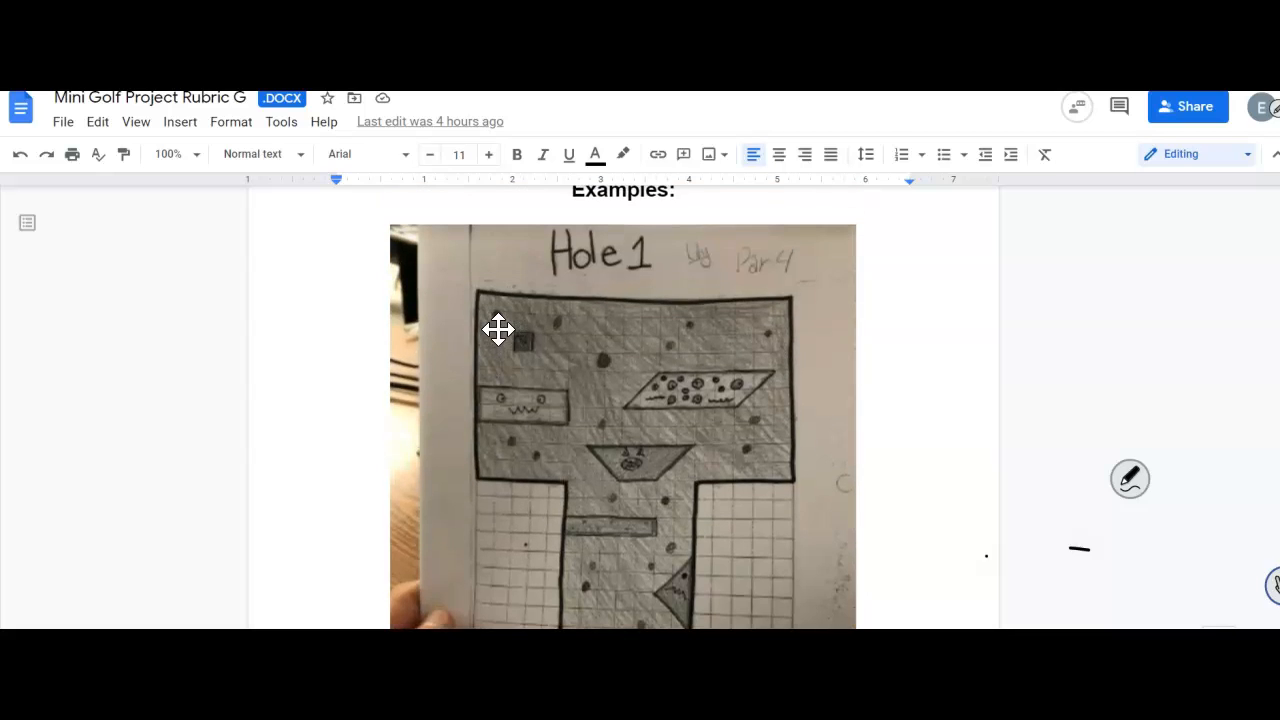
mouse_move(798, 240)
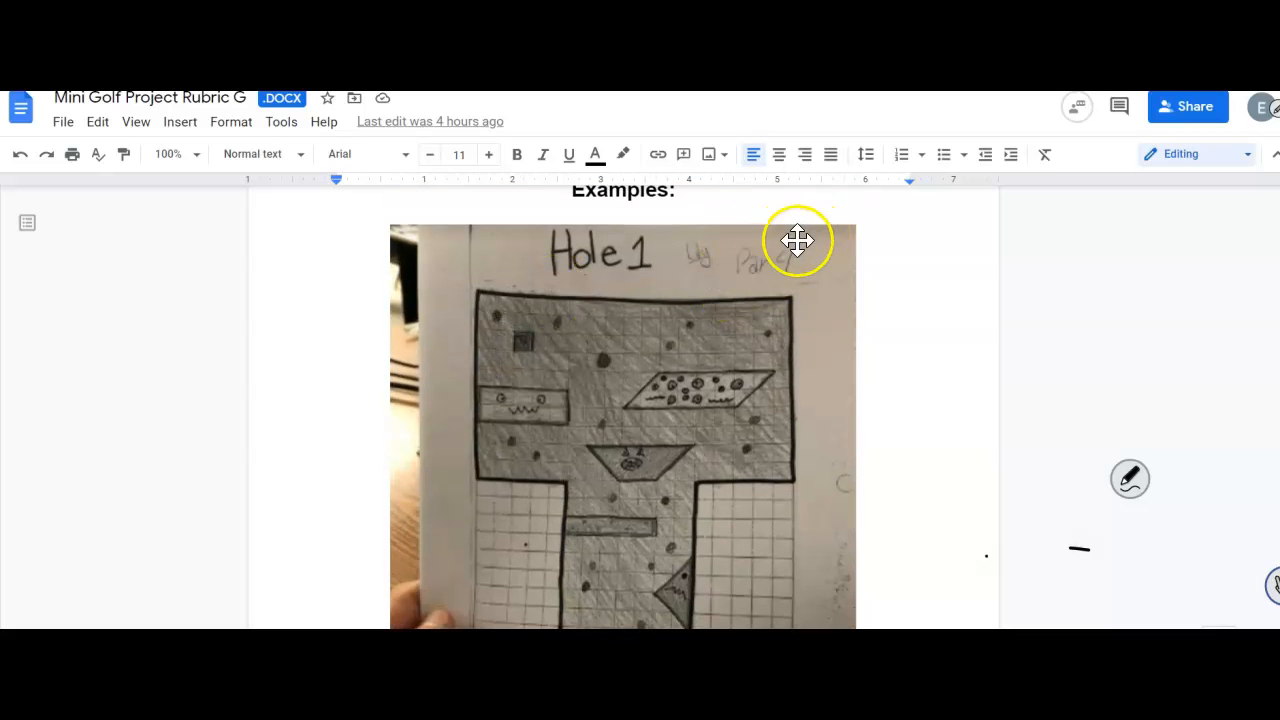
scroll(down, 3)
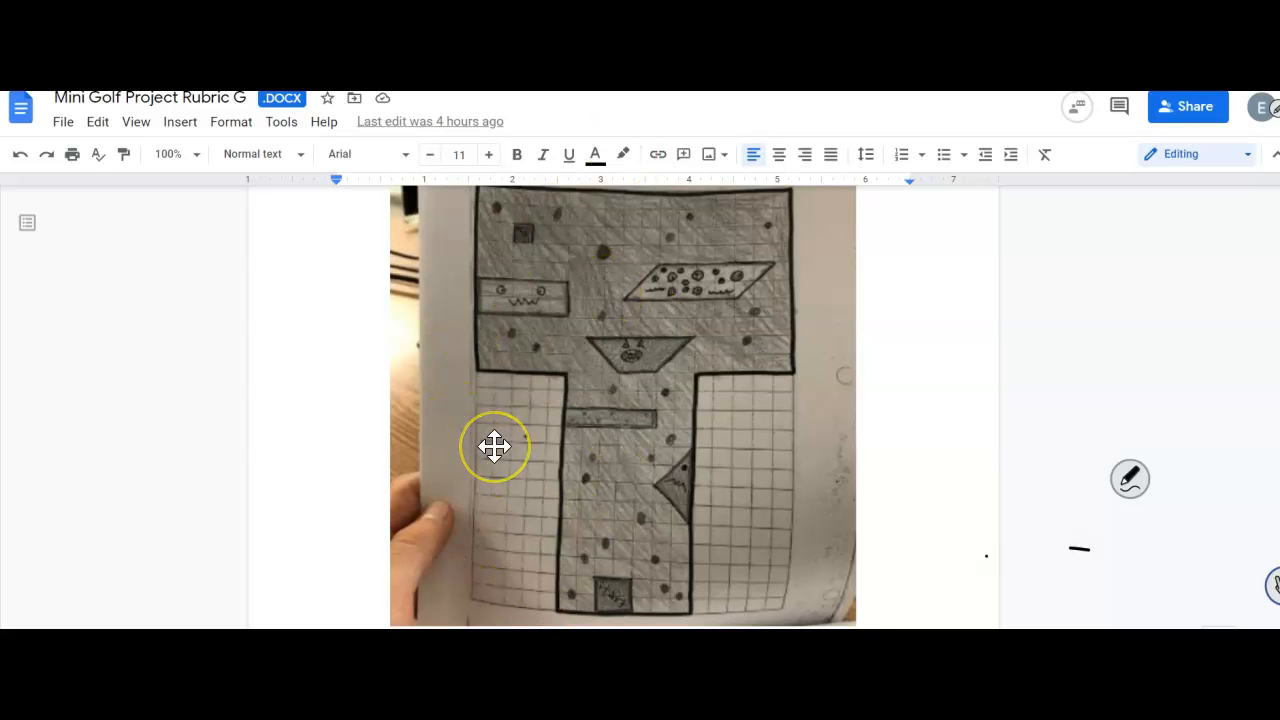
mouse_move(650, 524)
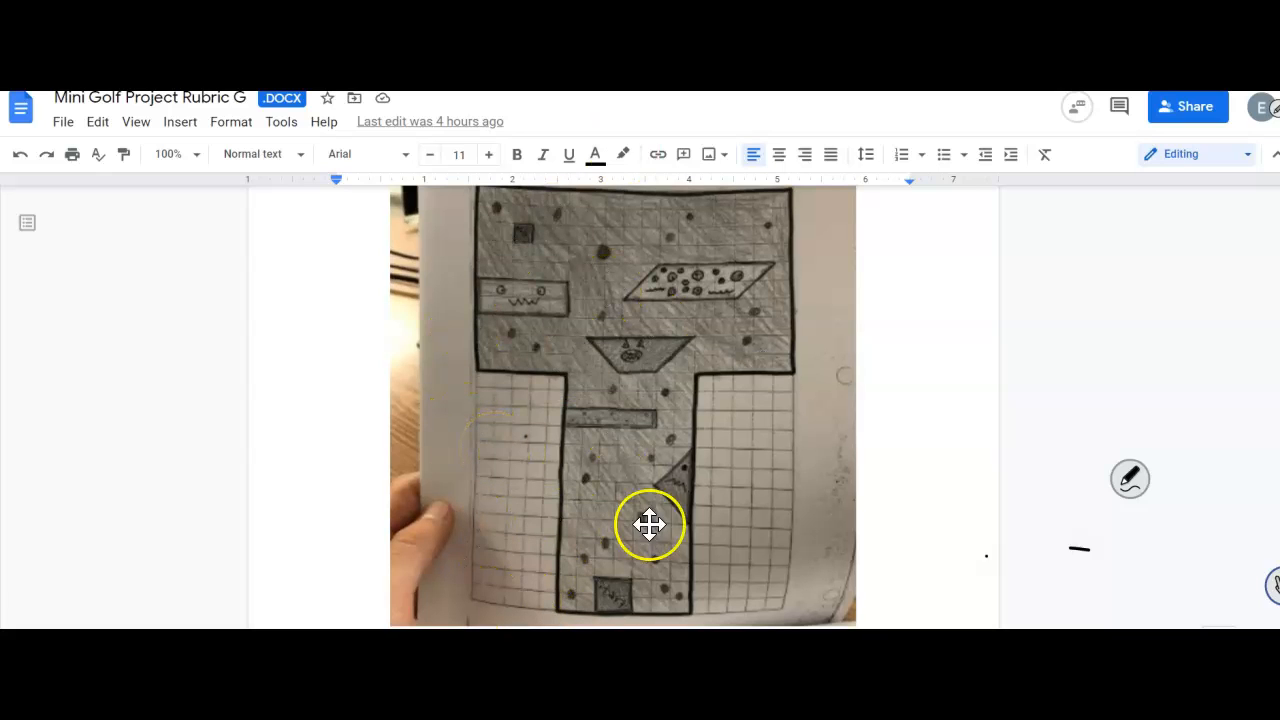
mouse_move(515, 290)
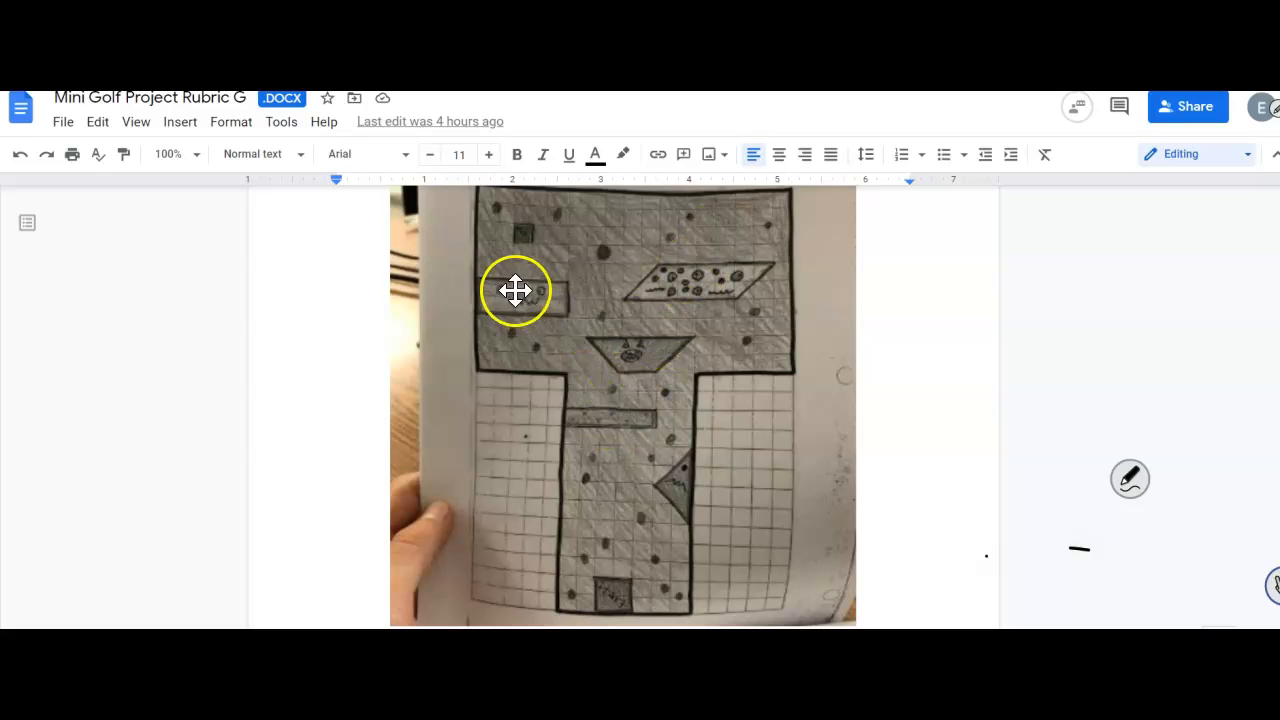
mouse_move(492, 330)
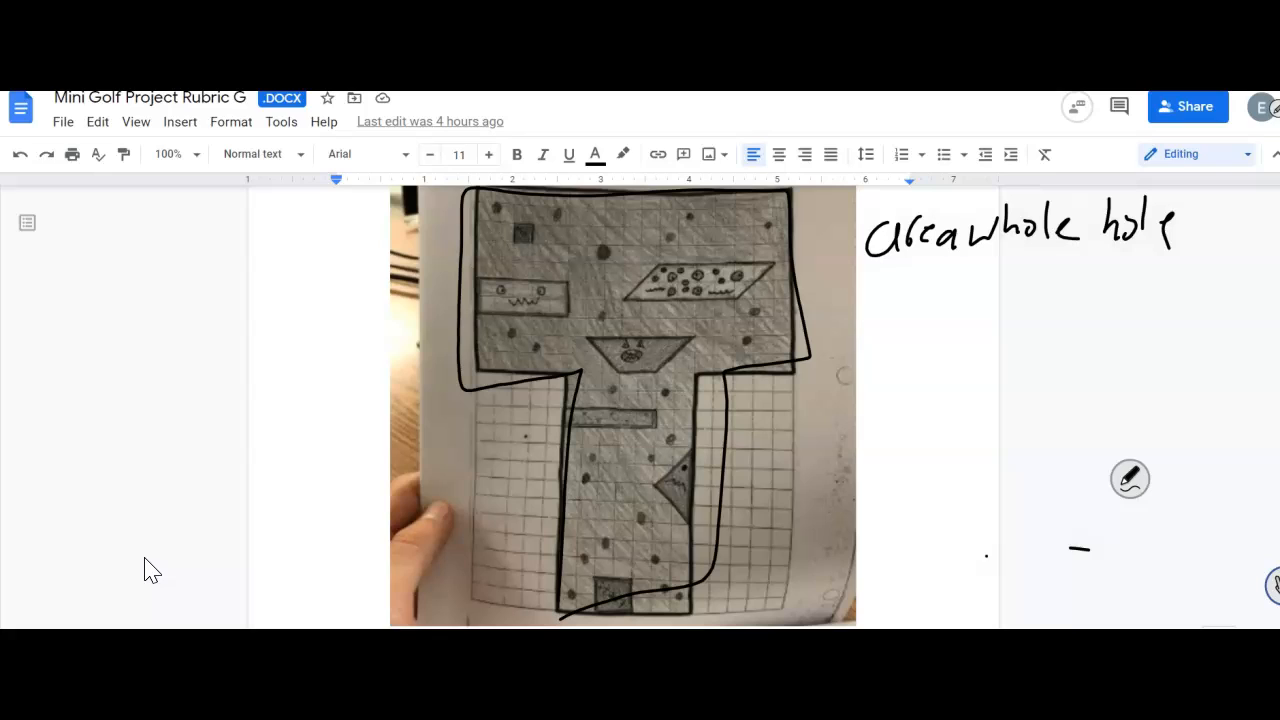
Annotate beside the drawing: whole-hole area minus obstacle area equals carpet area.
drag(1180, 224, 1260, 221)
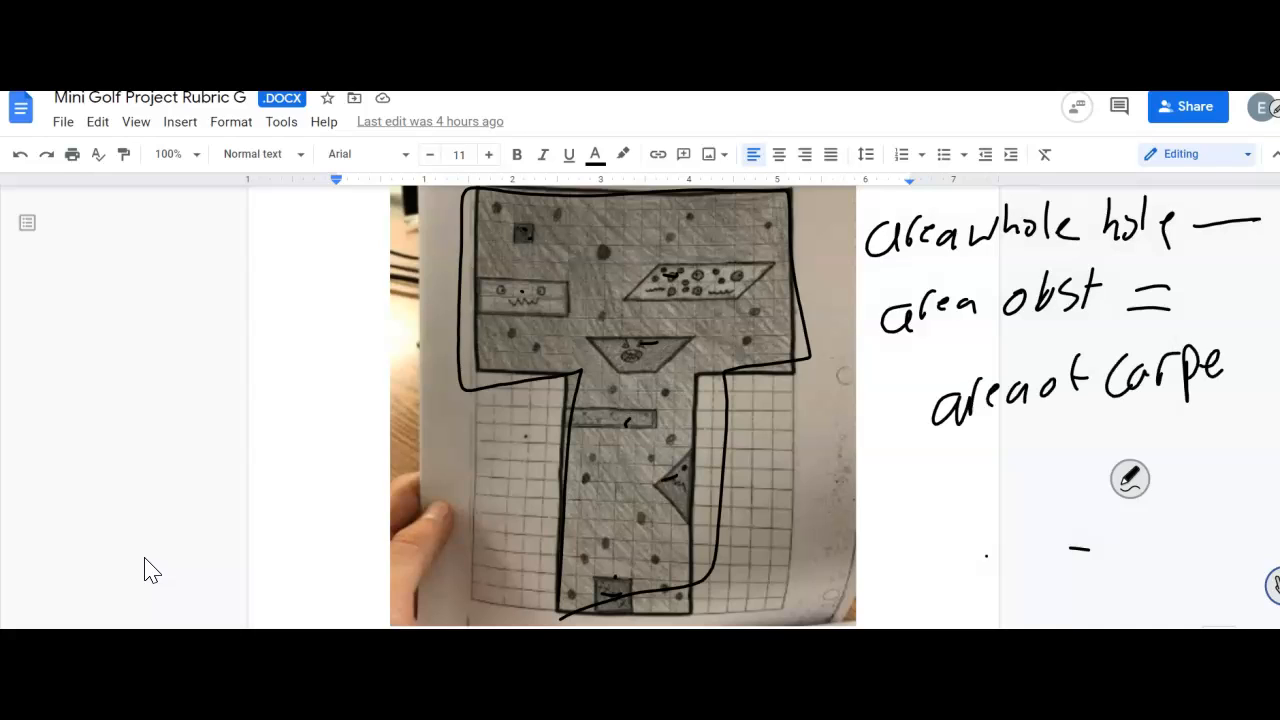
text(t)
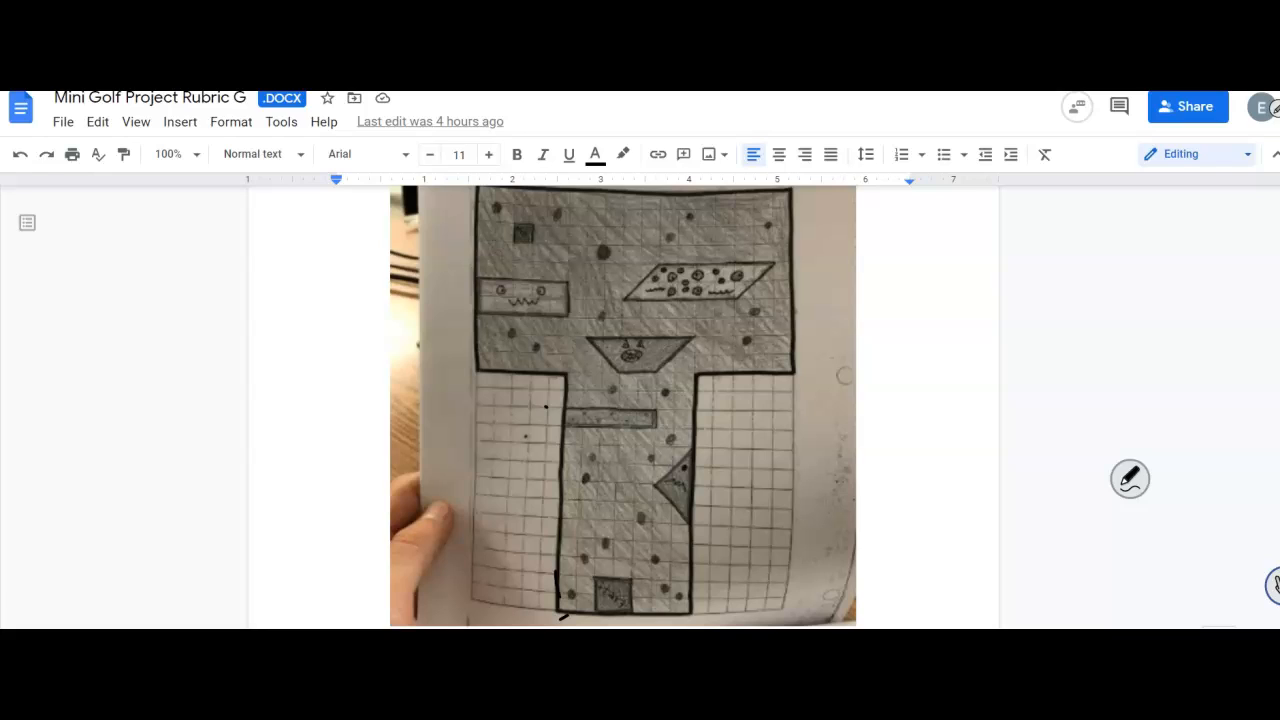
Scroll to the rubric score page listing Hole 1–9, Work Shown, Scorecard, Peer Review and Total.
scroll(up, 3)
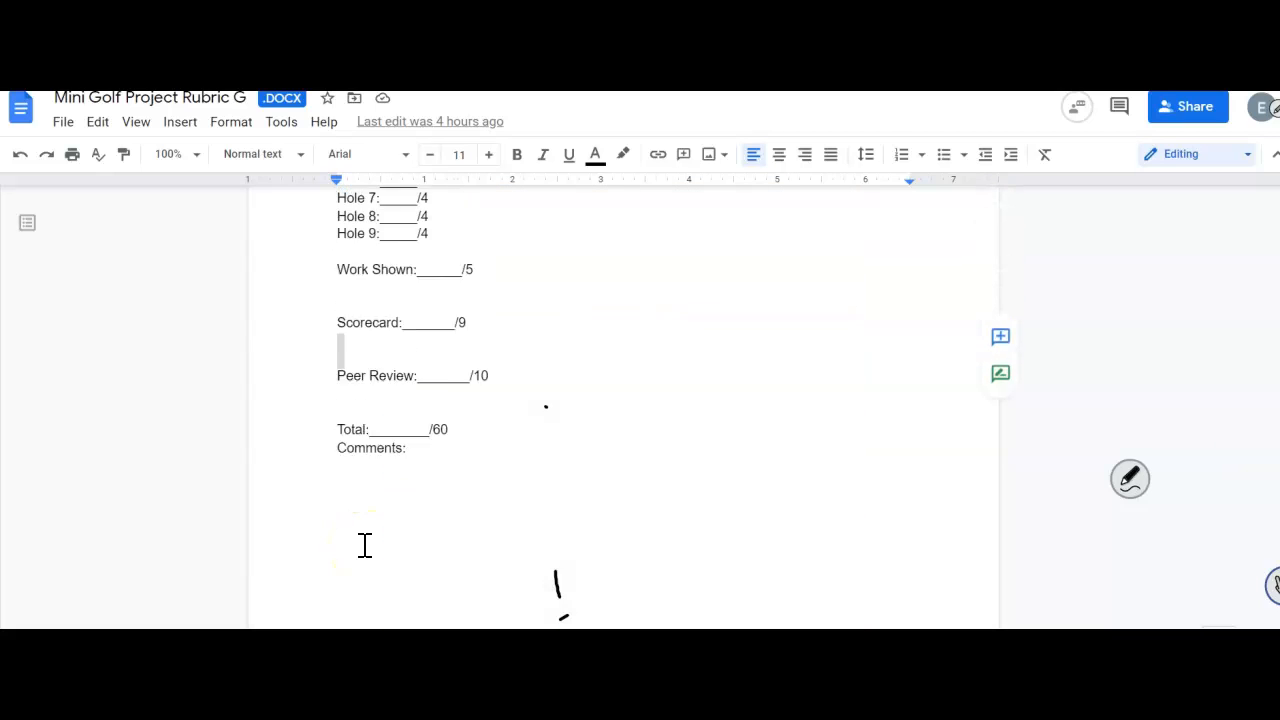
scroll(up, 3)
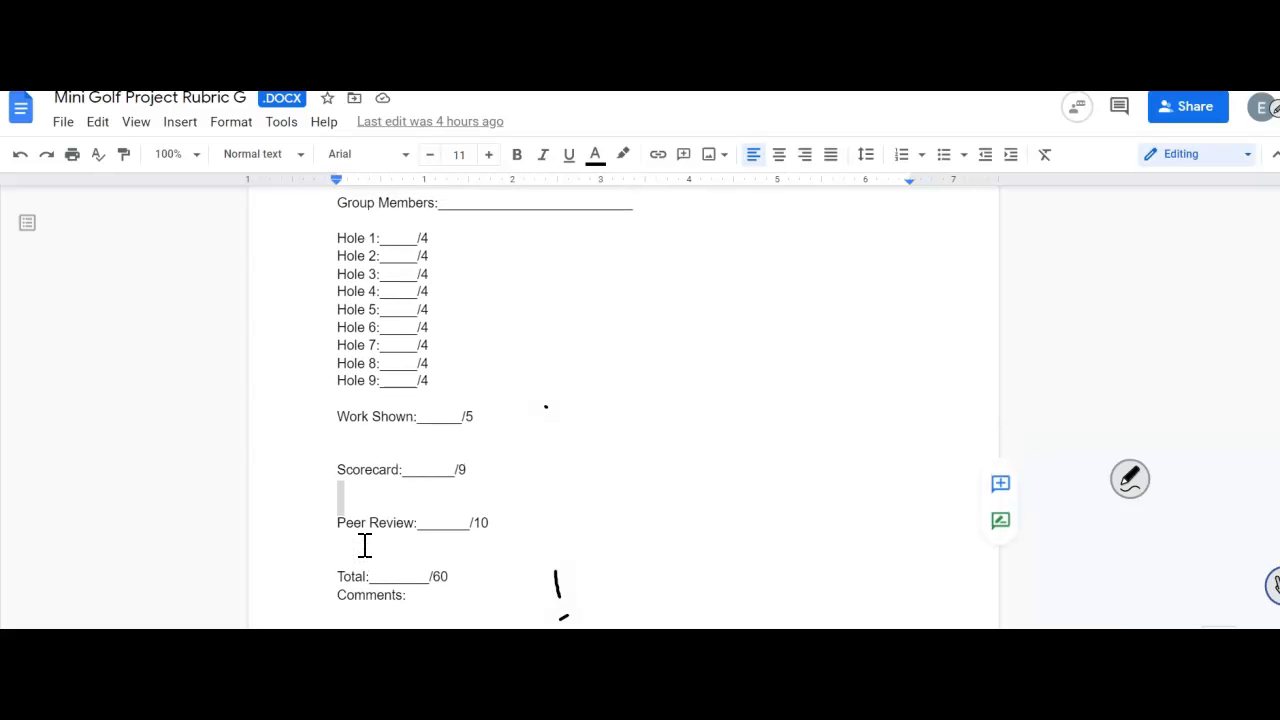